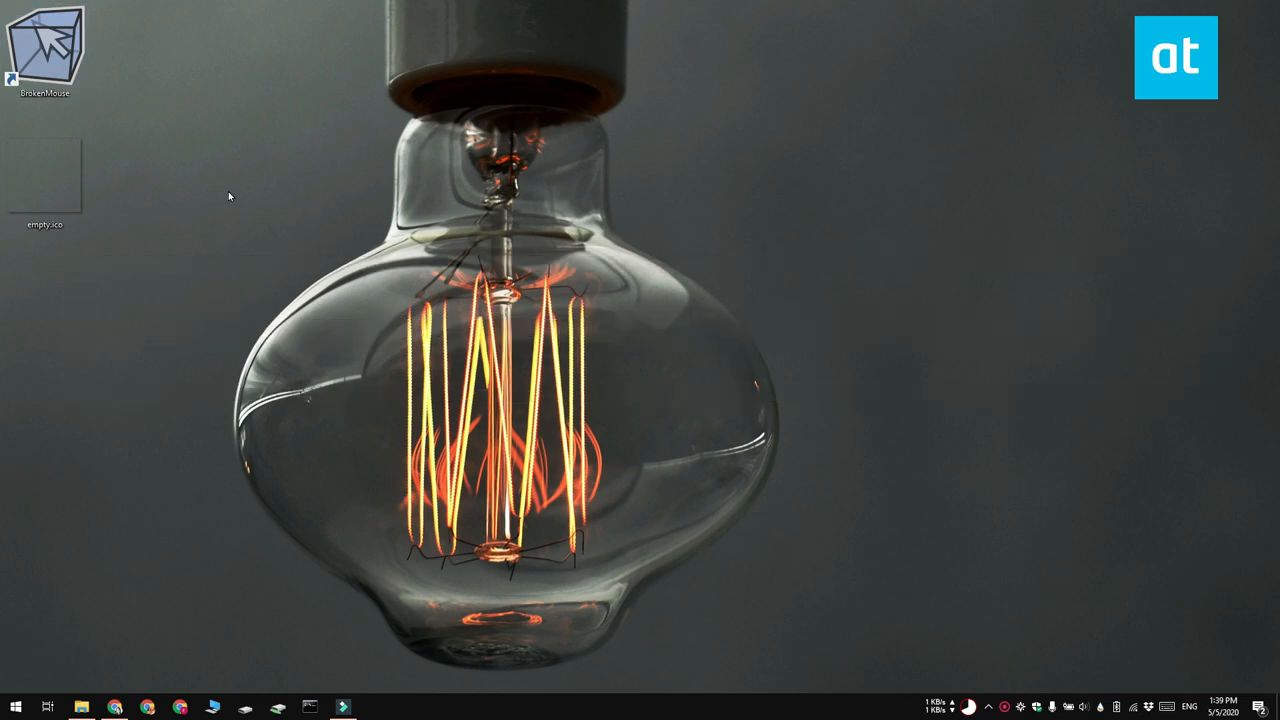
Step: Copy the empty.ico file from the desktop to the clipboard
left_click(44, 180)
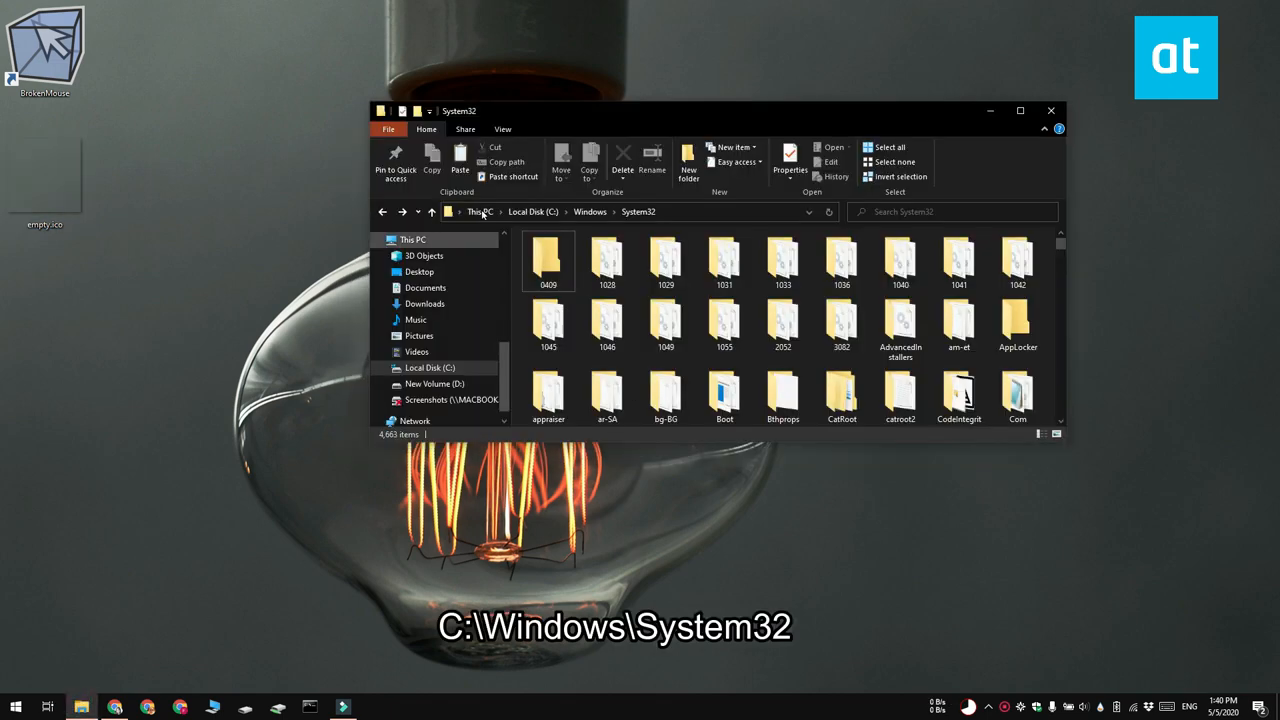
mouse_move(460, 160)
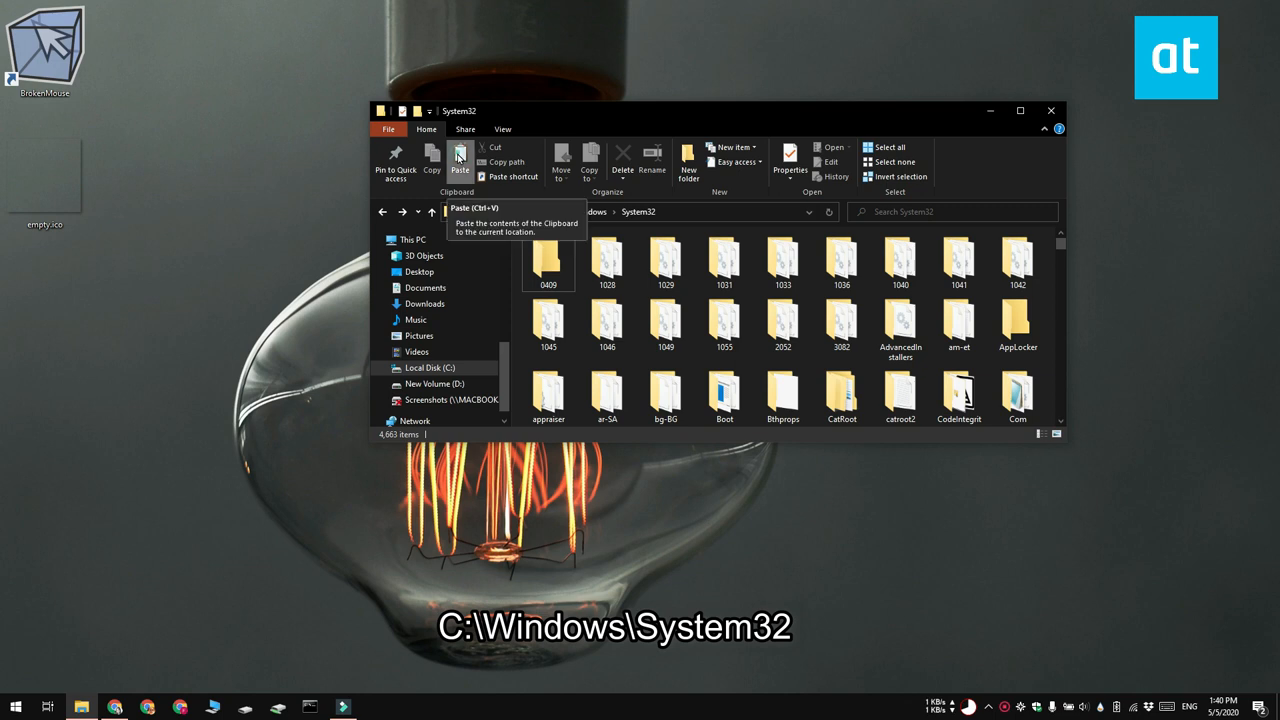
Step: Paste empty.ico into C:\Windows\System32, continuing past the administrator permission prompt
left_click(460, 162)
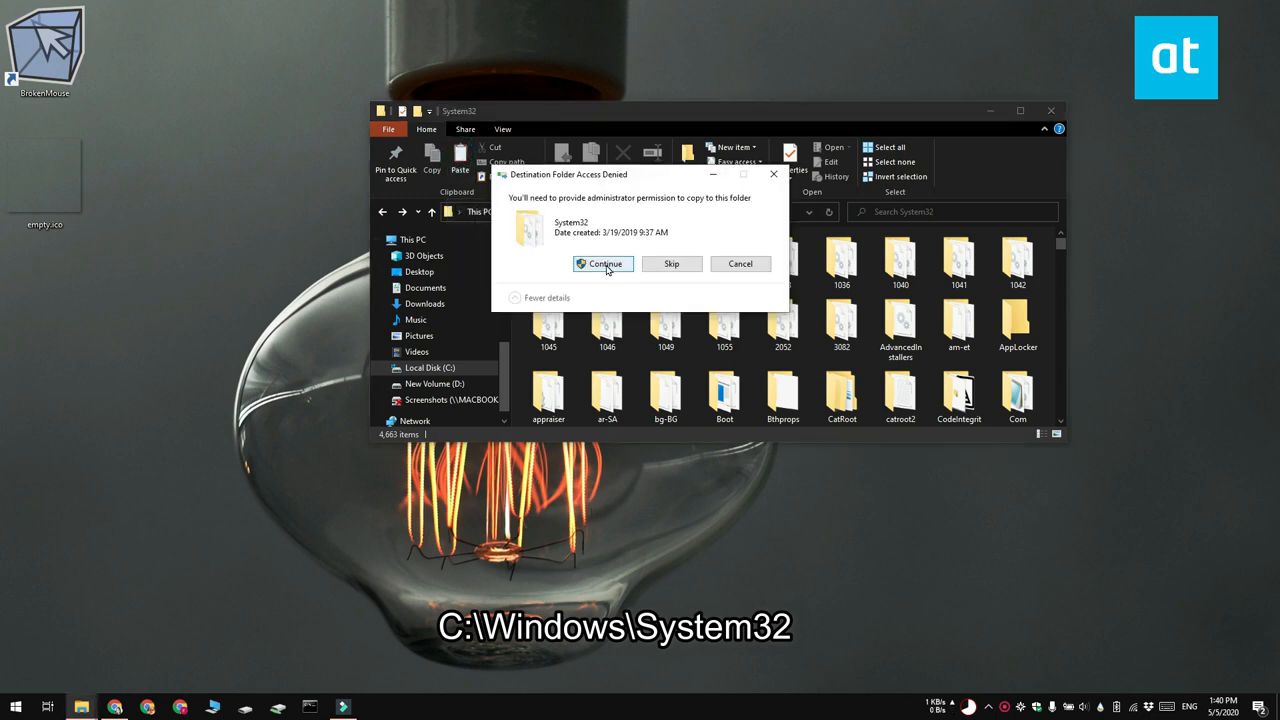
left_click(604, 264)
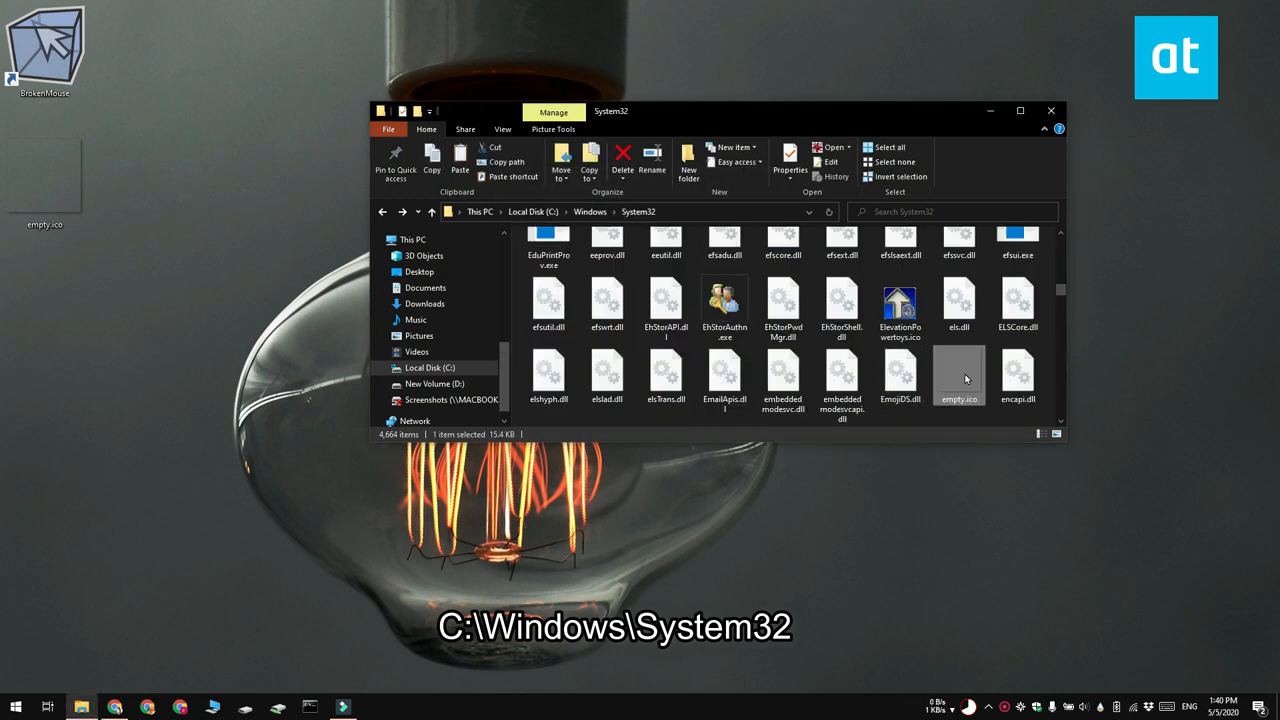
Step: Copy the full path of empty.ico in System32 via Copy as path
right_click(960, 378)
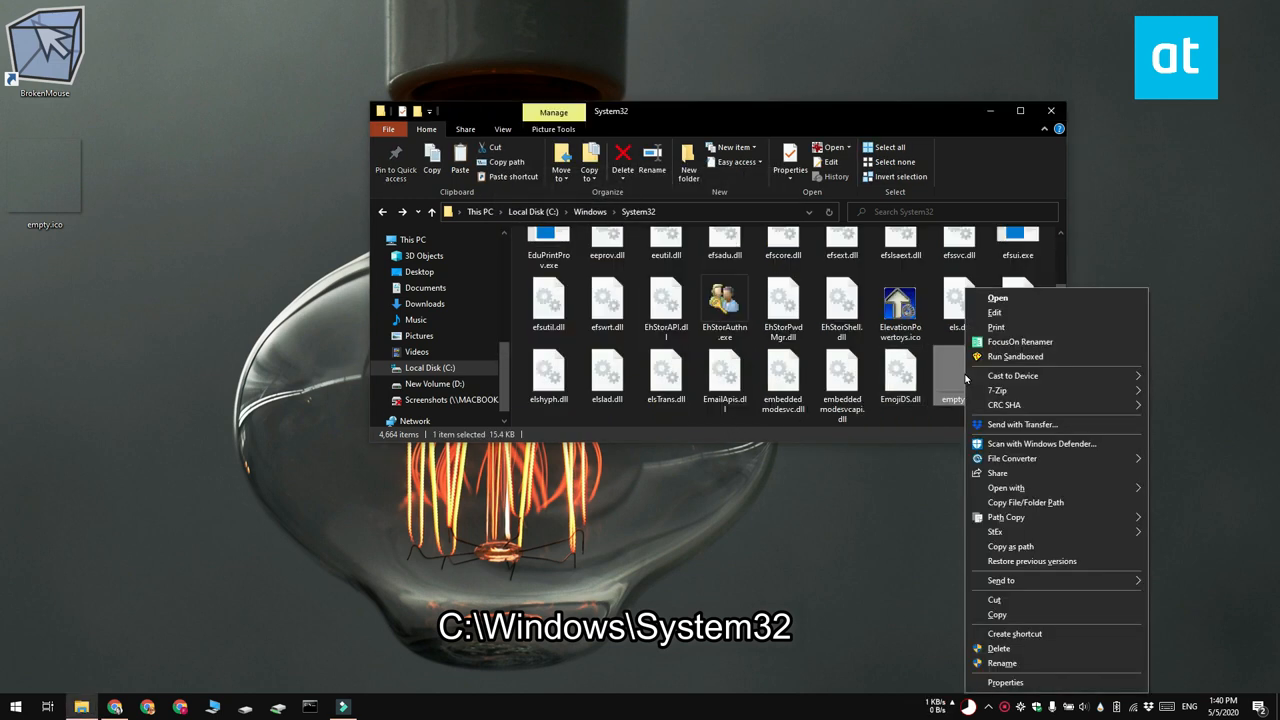
mouse_move(952, 578)
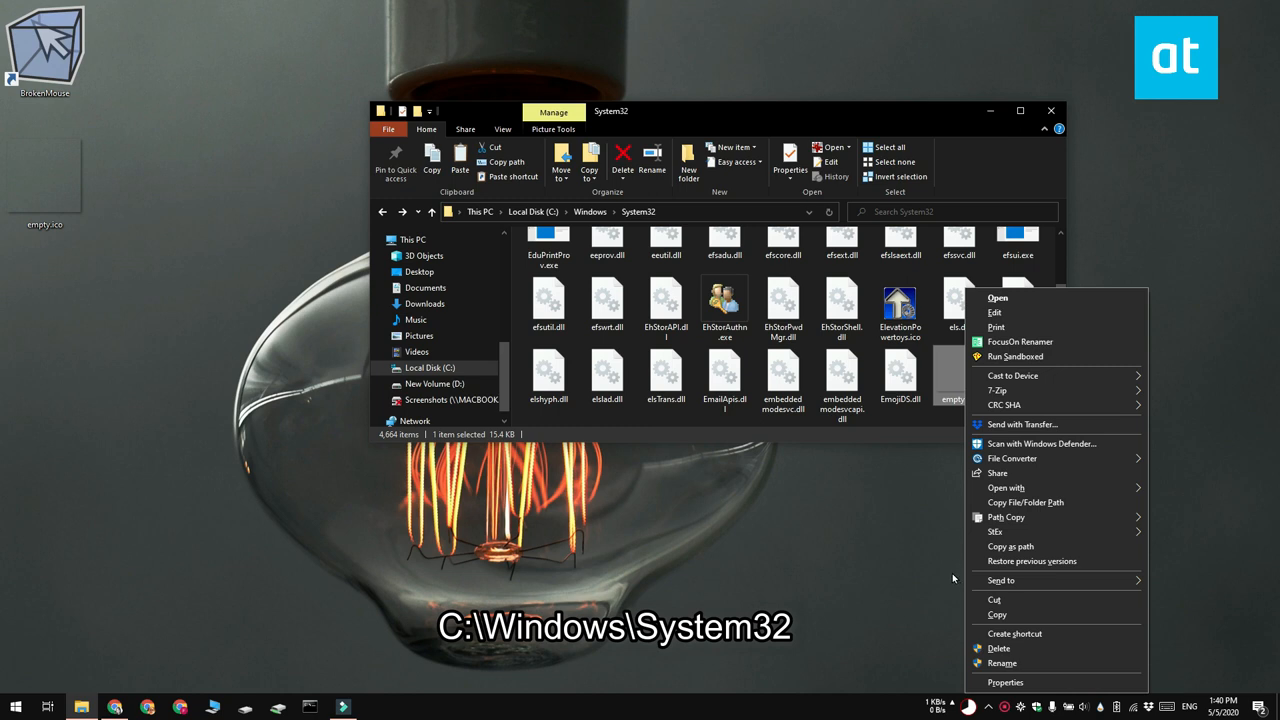
left_click(1024, 502)
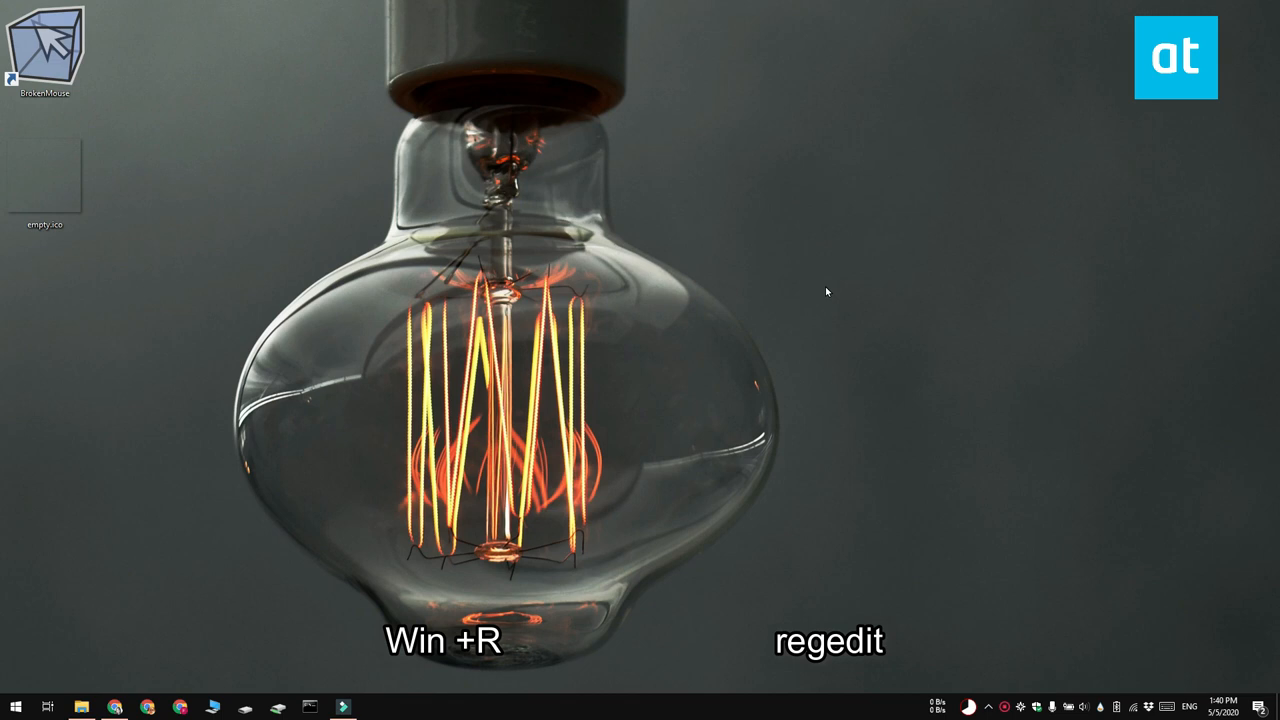
Step: Run regedit and go to HKLM\SOFTWARE\Microsoft\Windows\CurrentVersion\Explorer\Shell Icons
key("Win+r")
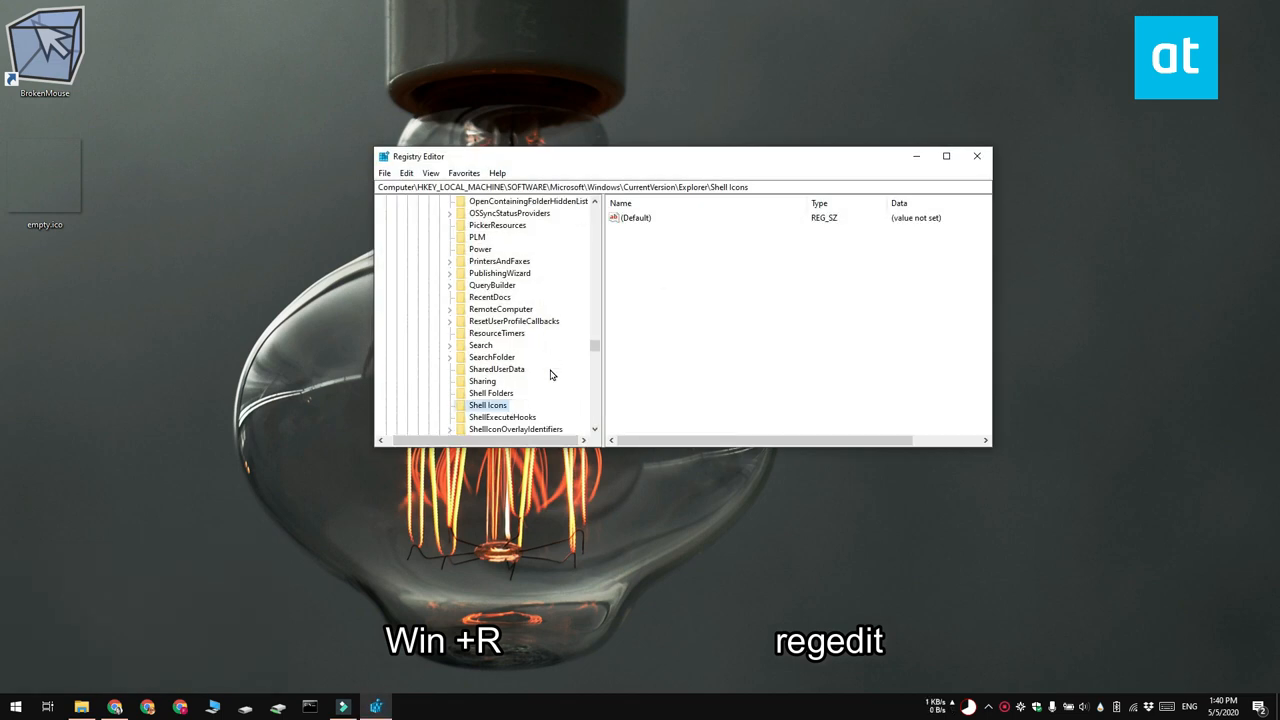
left_click(488, 332)
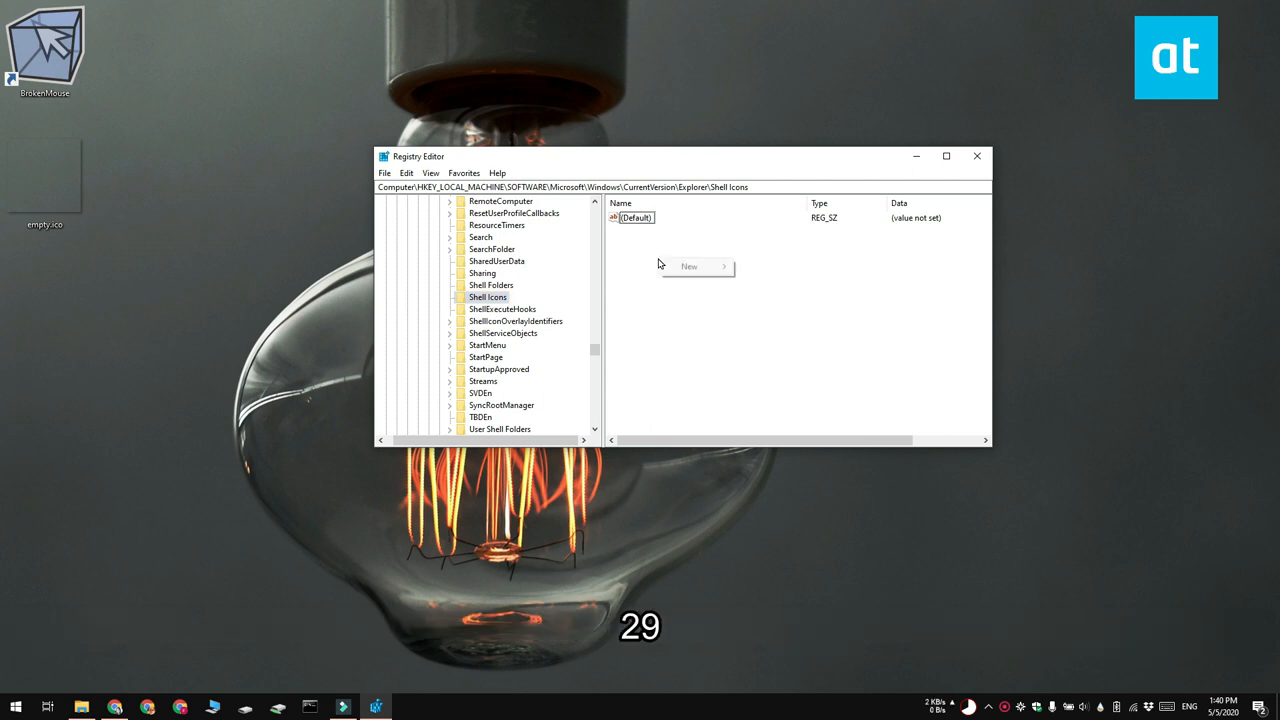
Step: Create string value 29 under Shell Icons with the empty.ico path as data, then close Registry Editor
left_click(688, 266)
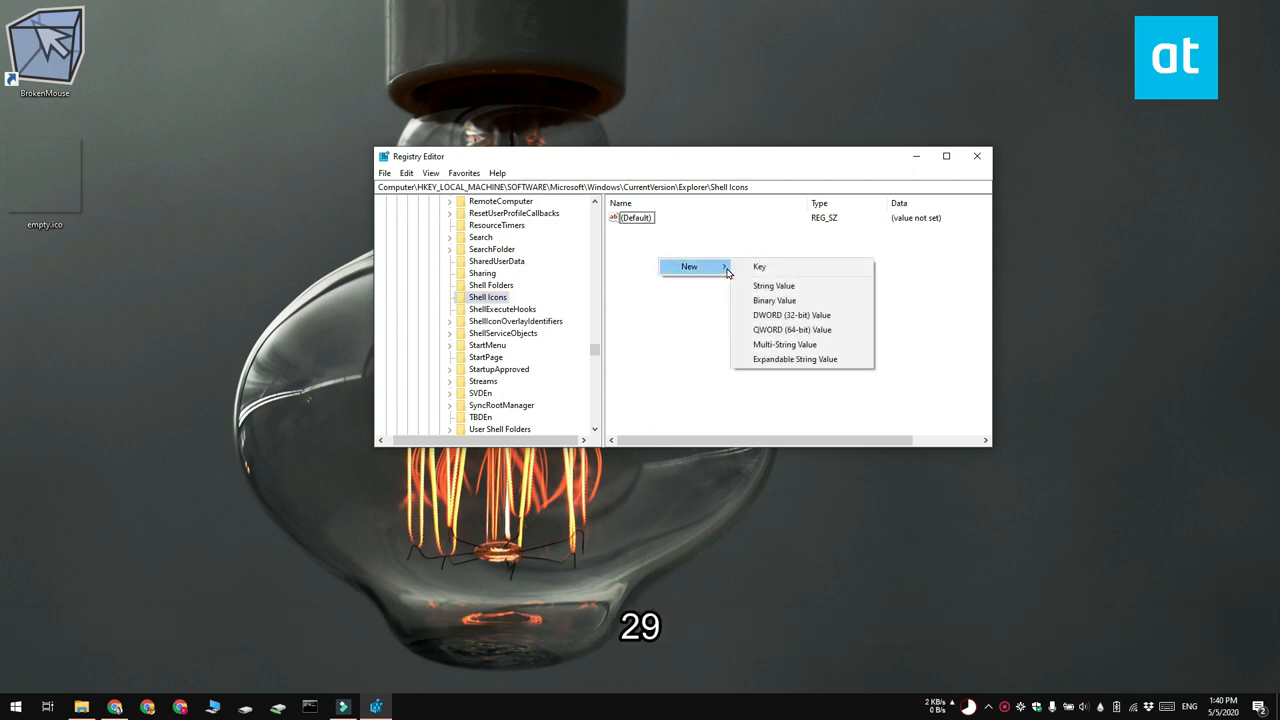
left_click(772, 284)
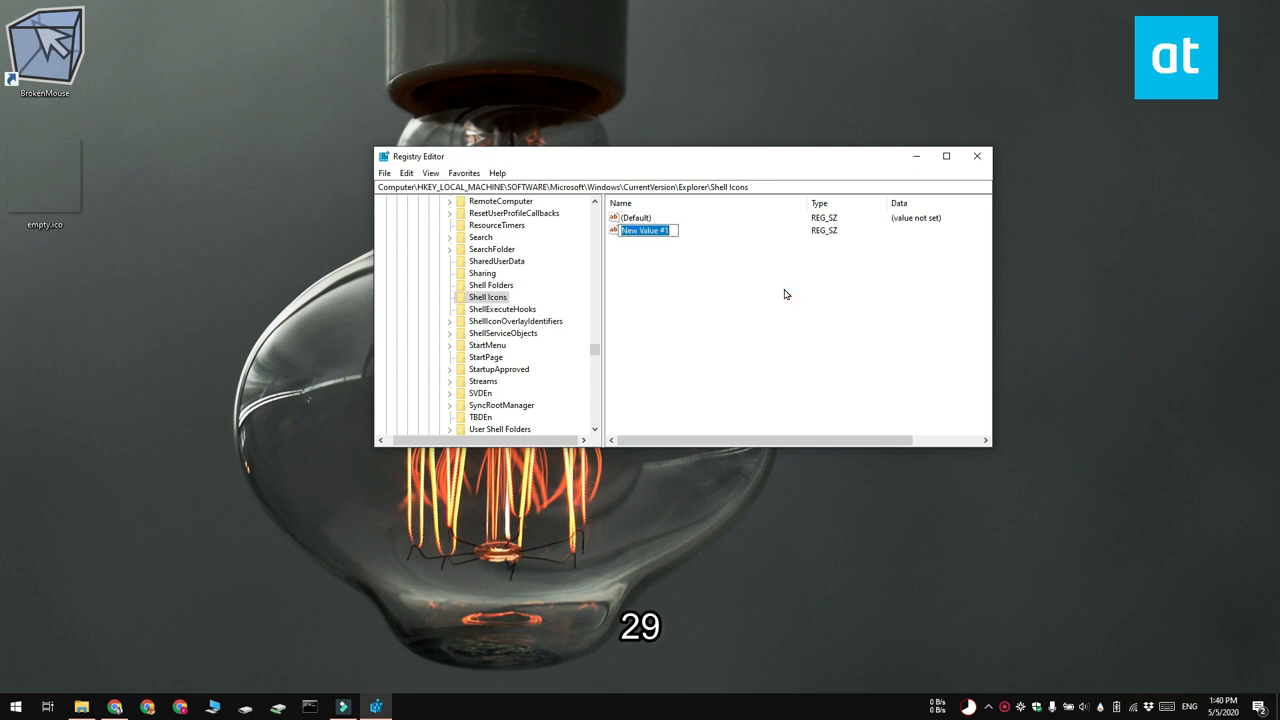
type("29")
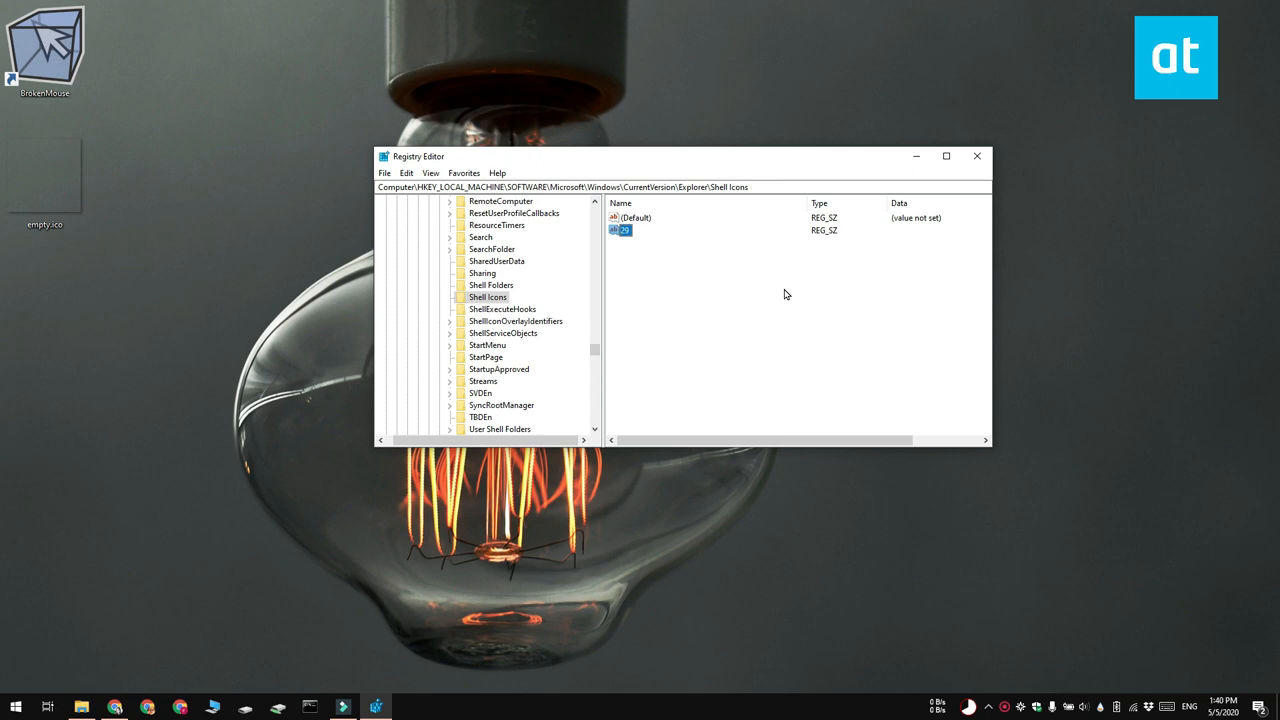
double_click(620, 230)
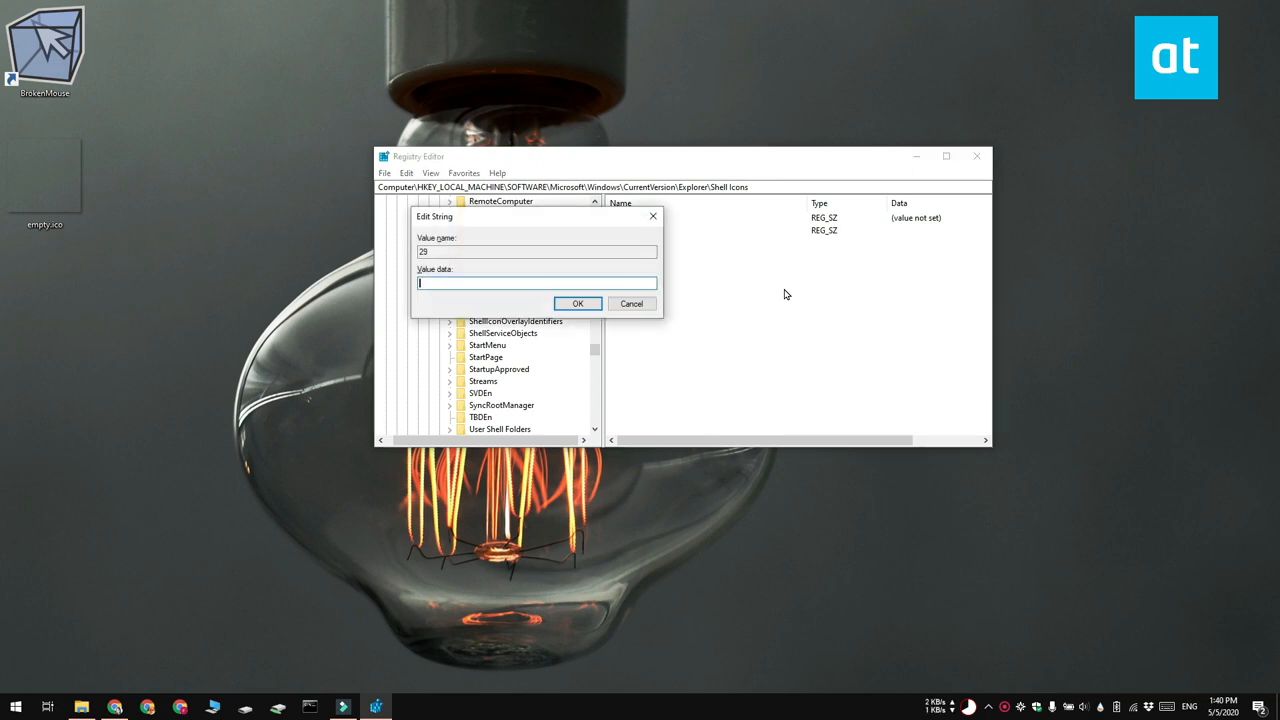
left_click(576, 304)
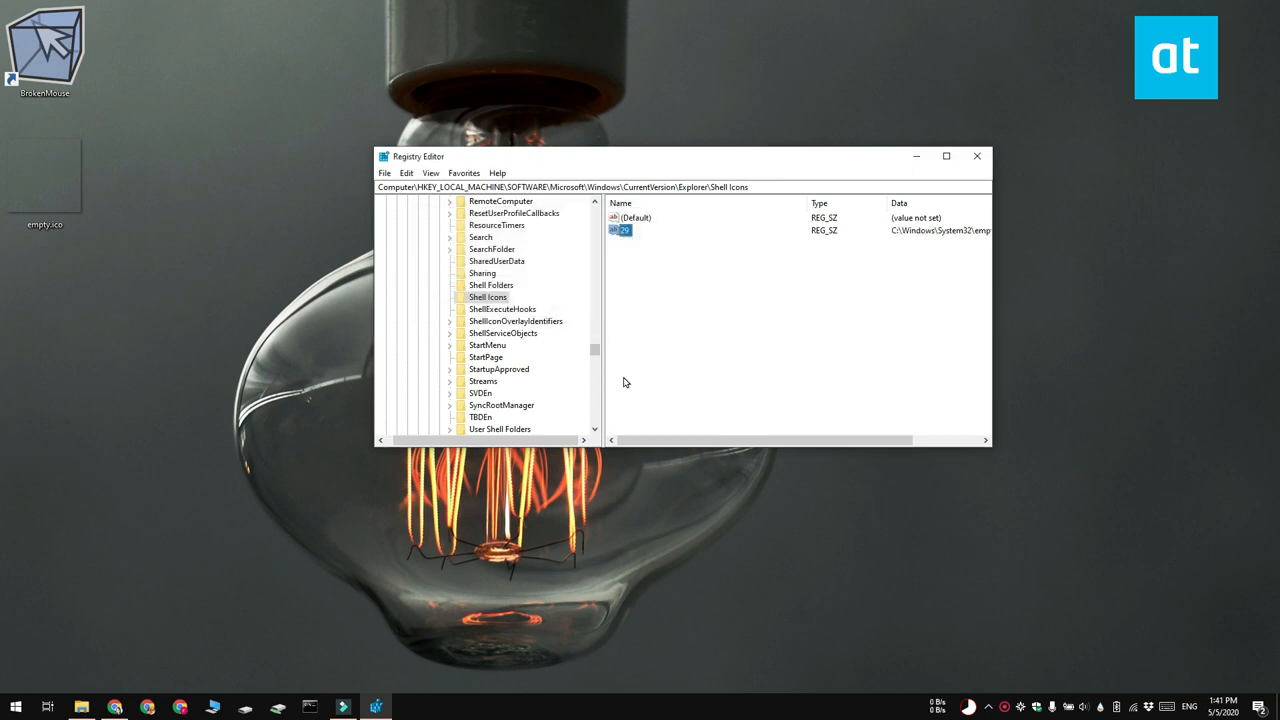
left_click(976, 156)
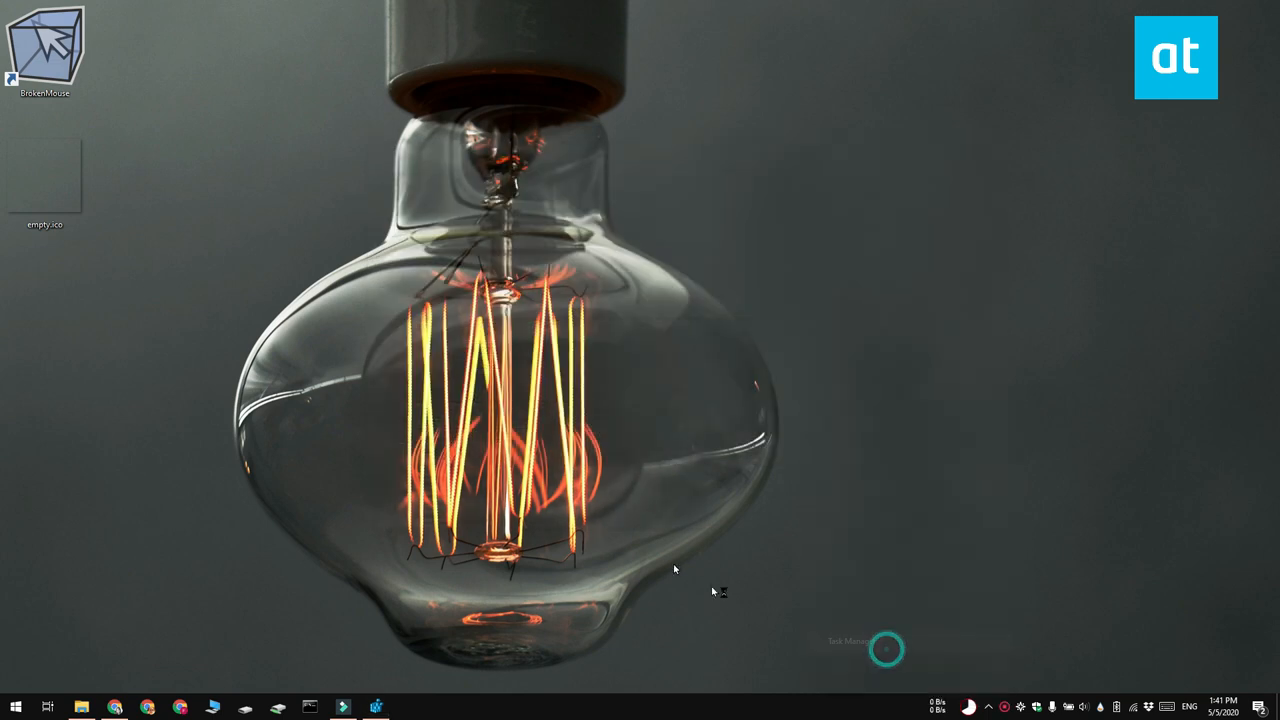
Step: Restart the Windows Explorer process from Task Manager's Processes list
left_click(884, 648)
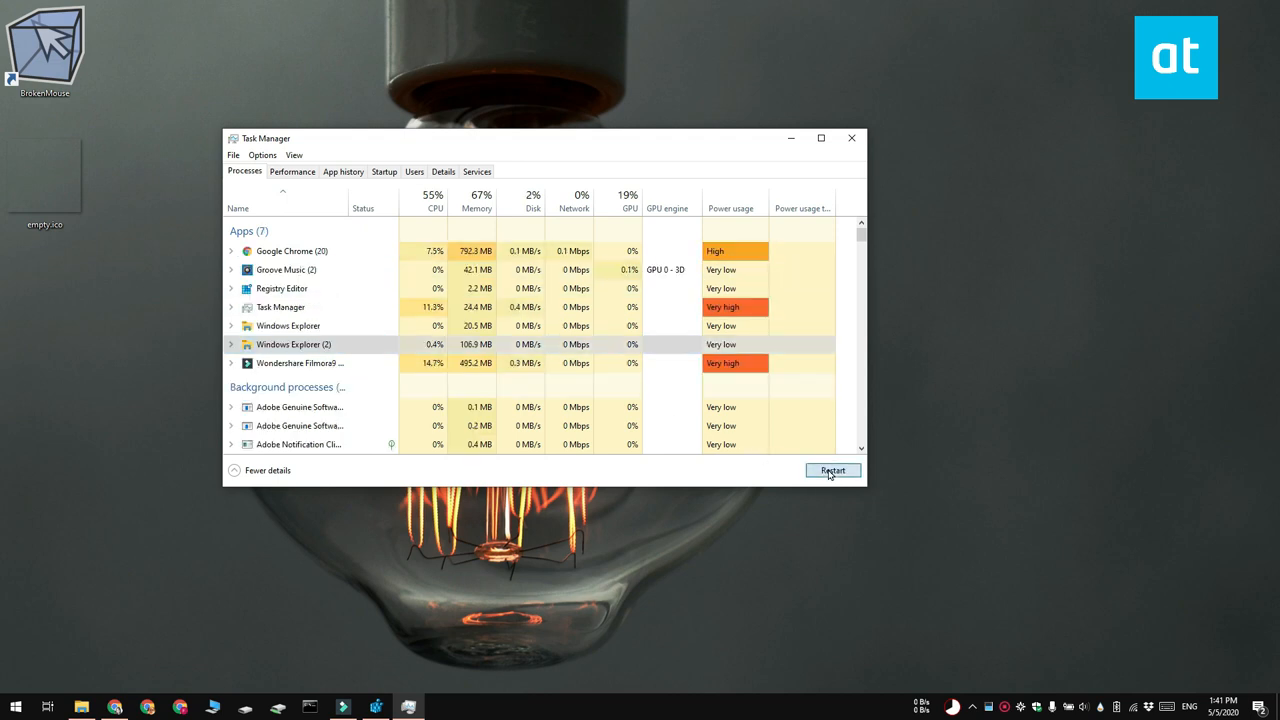
left_click(832, 470)
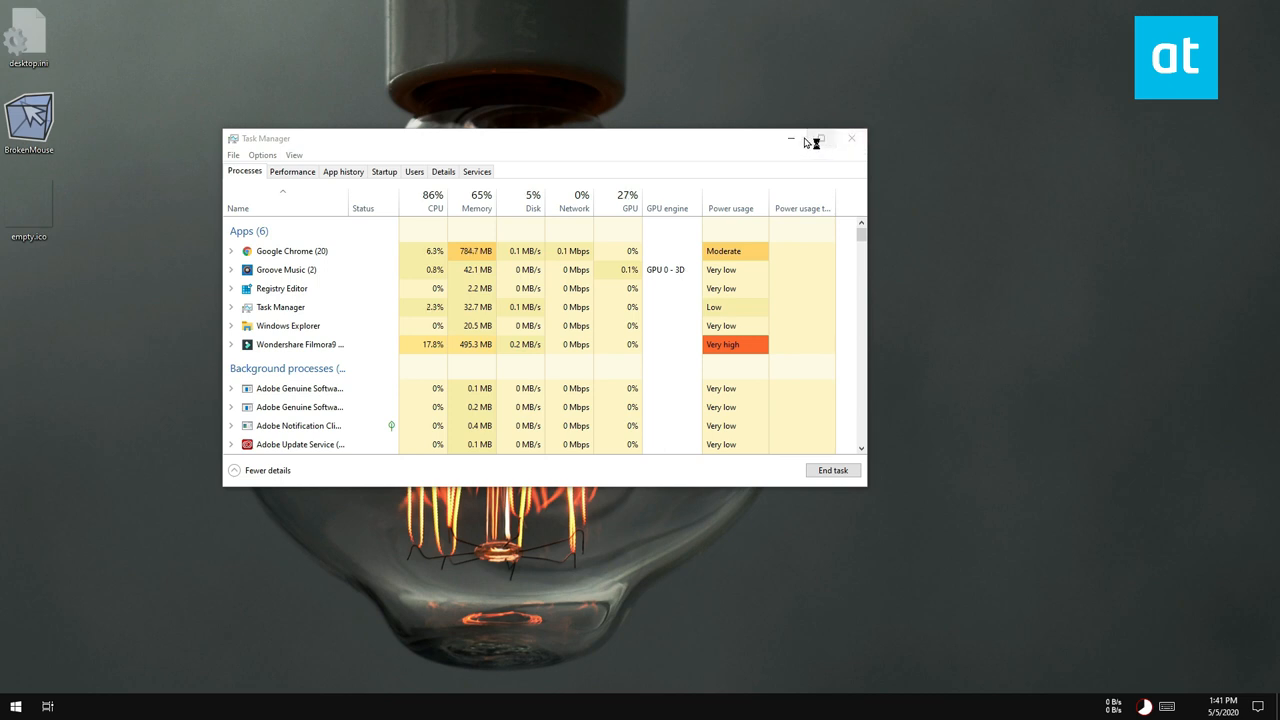
Step: Close Task Manager, returning to the desktop with shortcut arrows removed
left_click(852, 138)
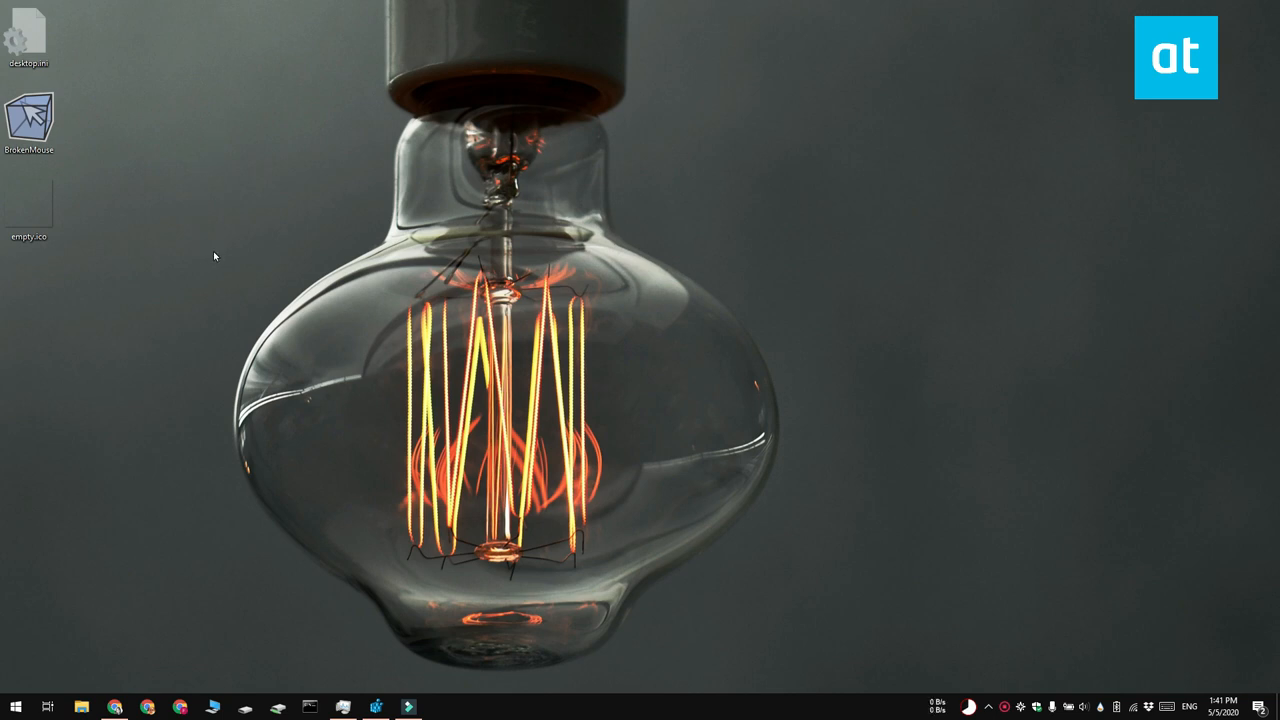
mouse_move(328, 260)
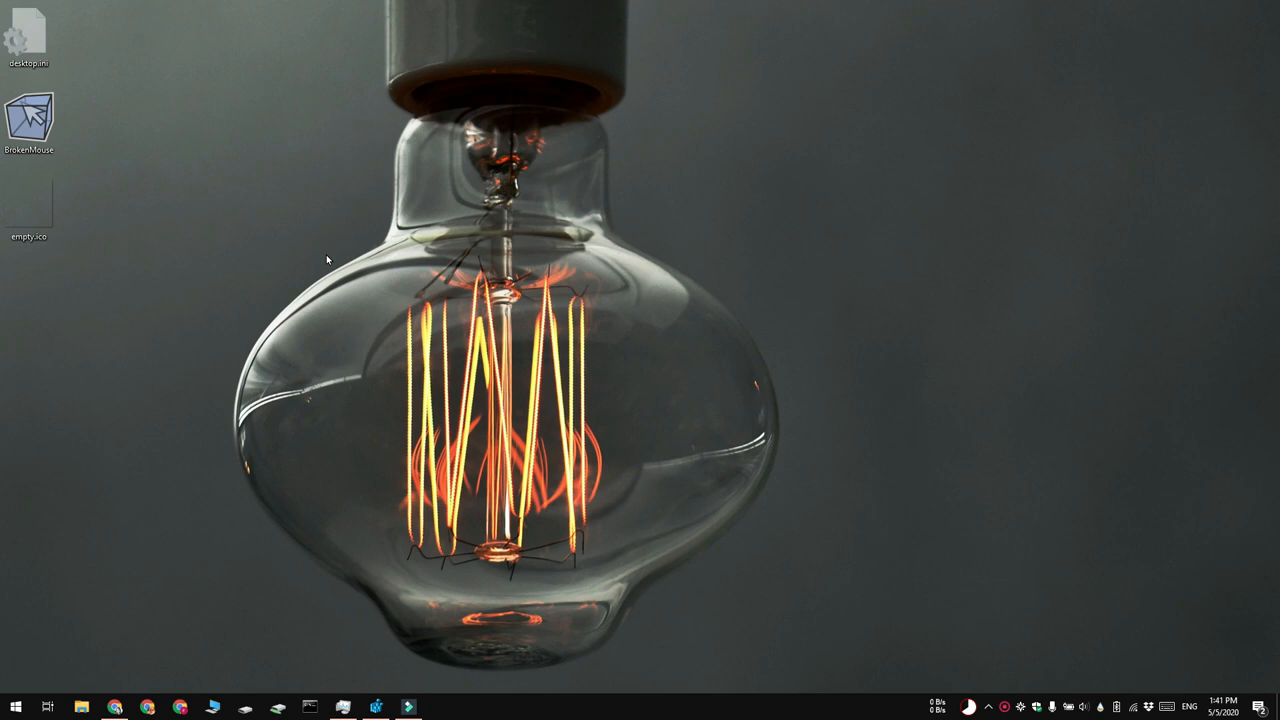
mouse_move(318, 204)
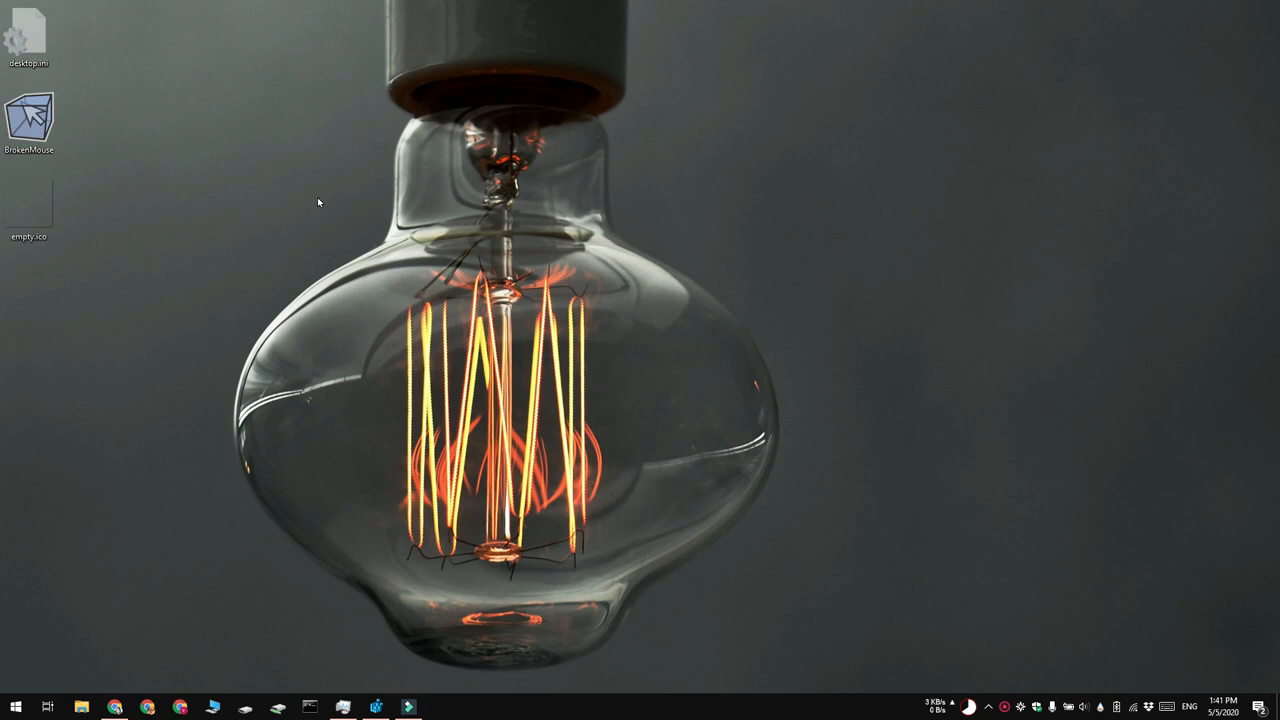